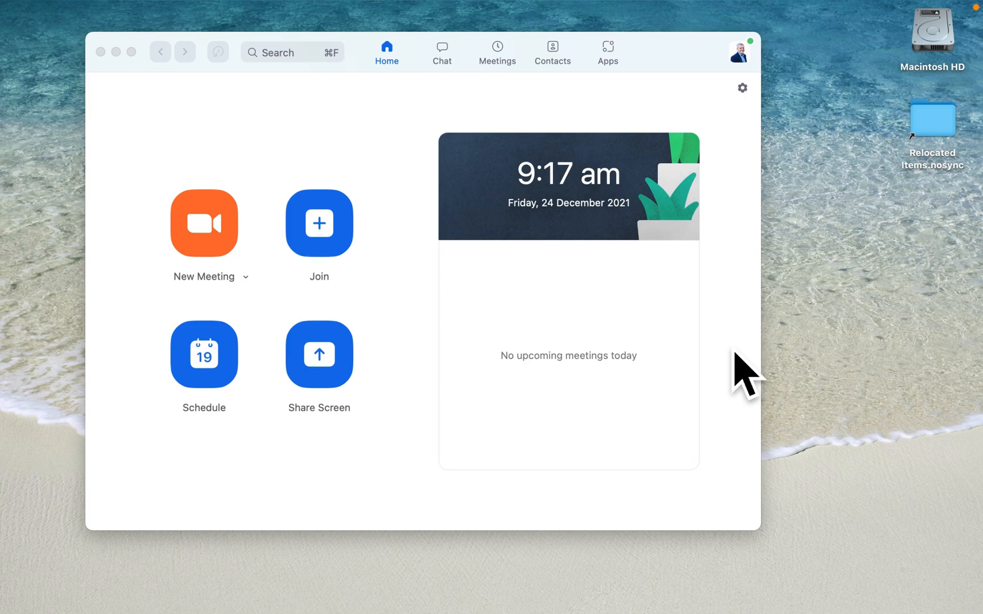
pyautogui.moveTo(754, 37)
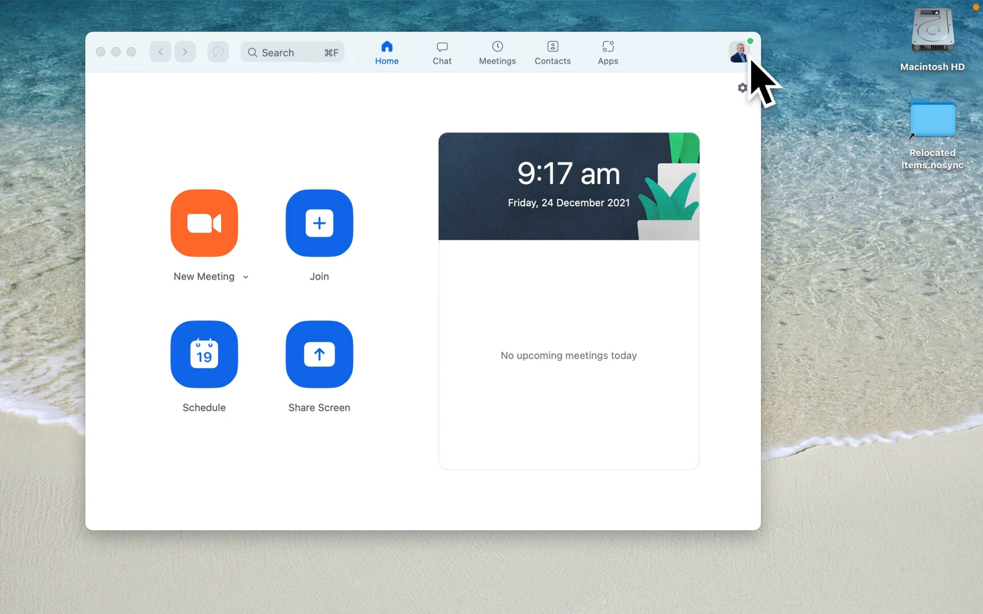
# Open Zoom Settings from the profile picture to reach the Chat push-notification preferences.
pyautogui.click(738, 50)
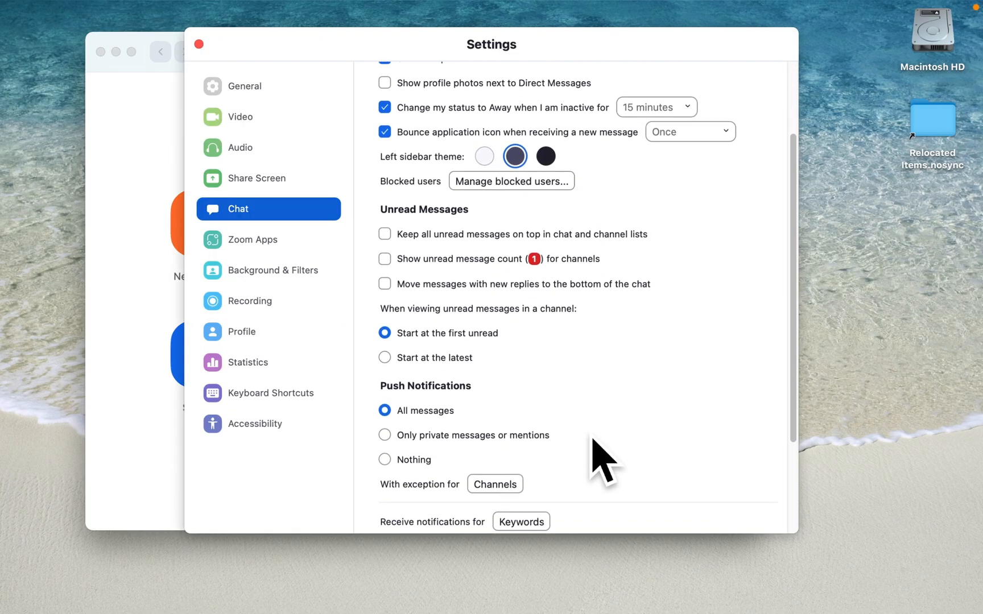
pyautogui.scroll(-3)
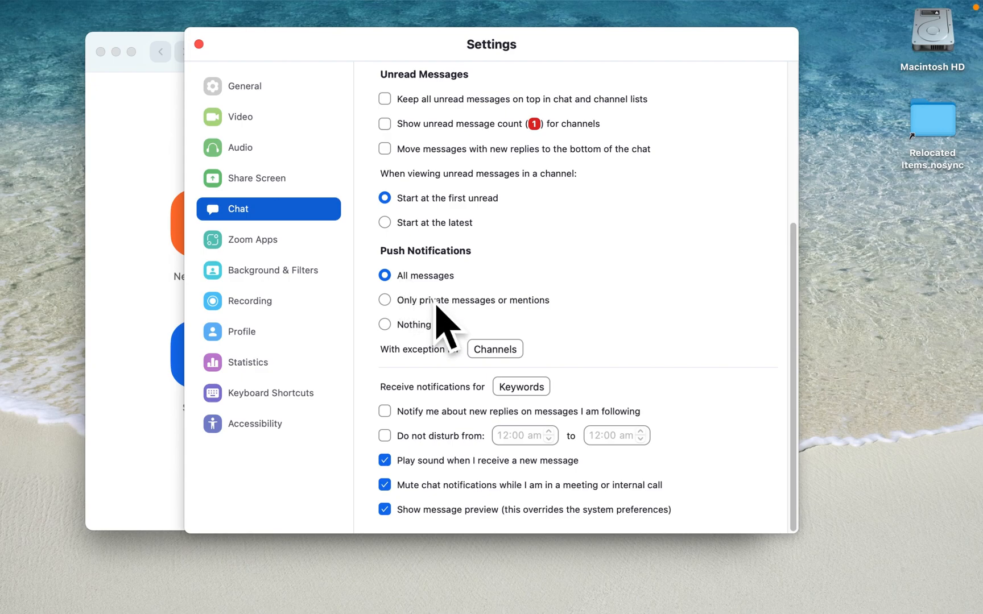
pyautogui.moveTo(486, 340)
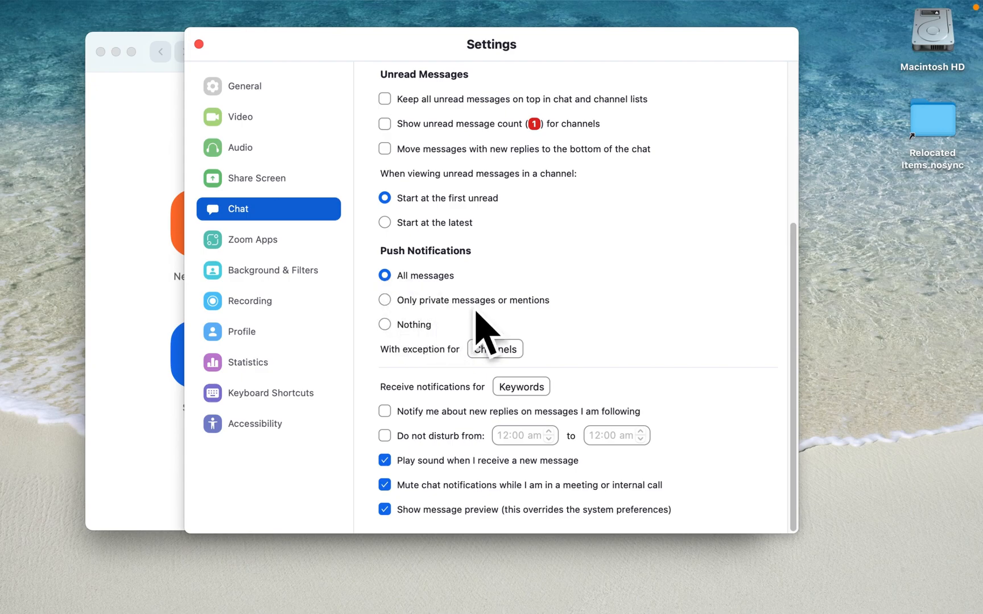
pyautogui.click(384, 300)
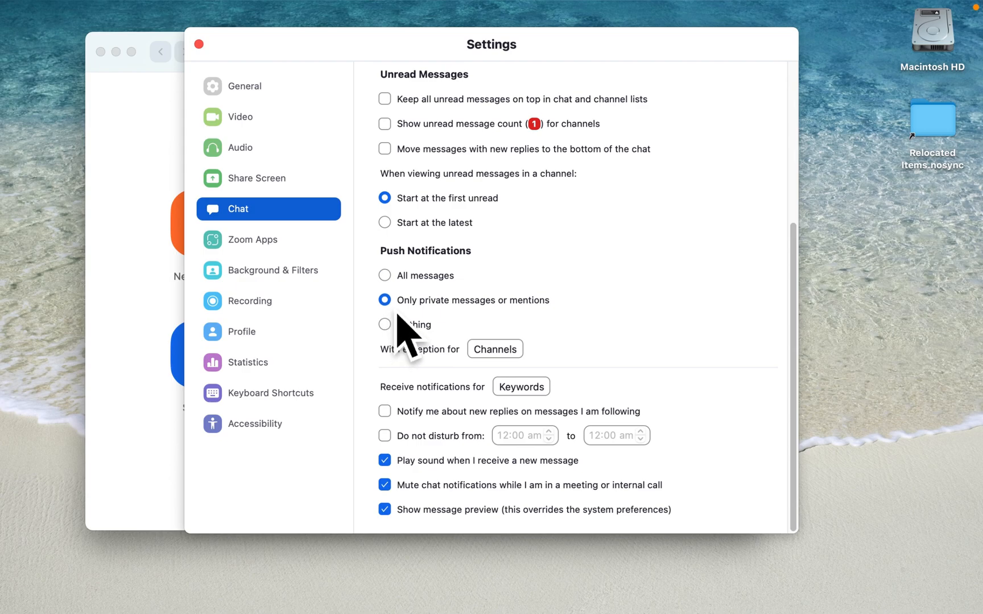
pyautogui.moveTo(397, 304)
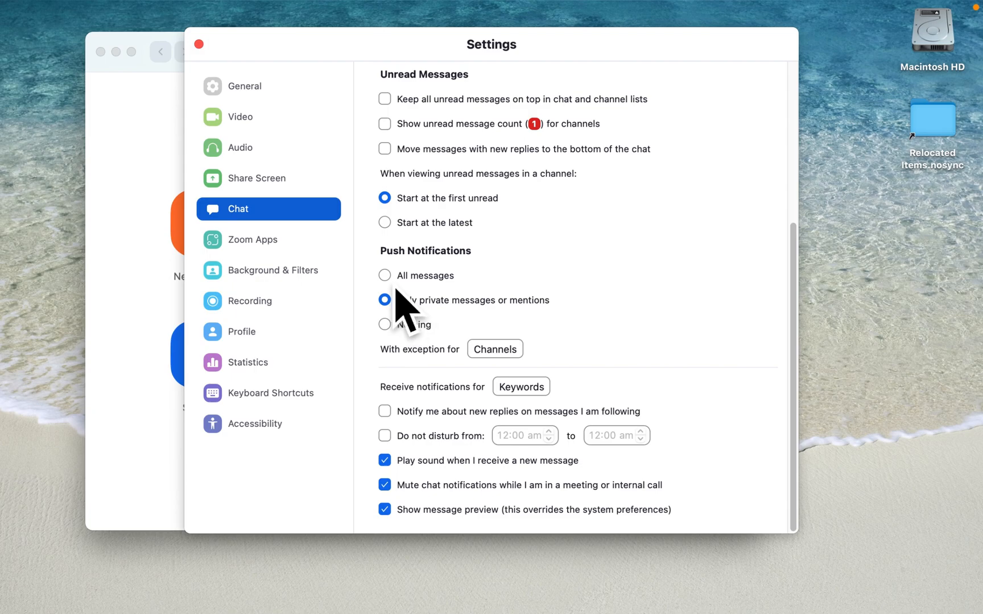
pyautogui.click(384, 275)
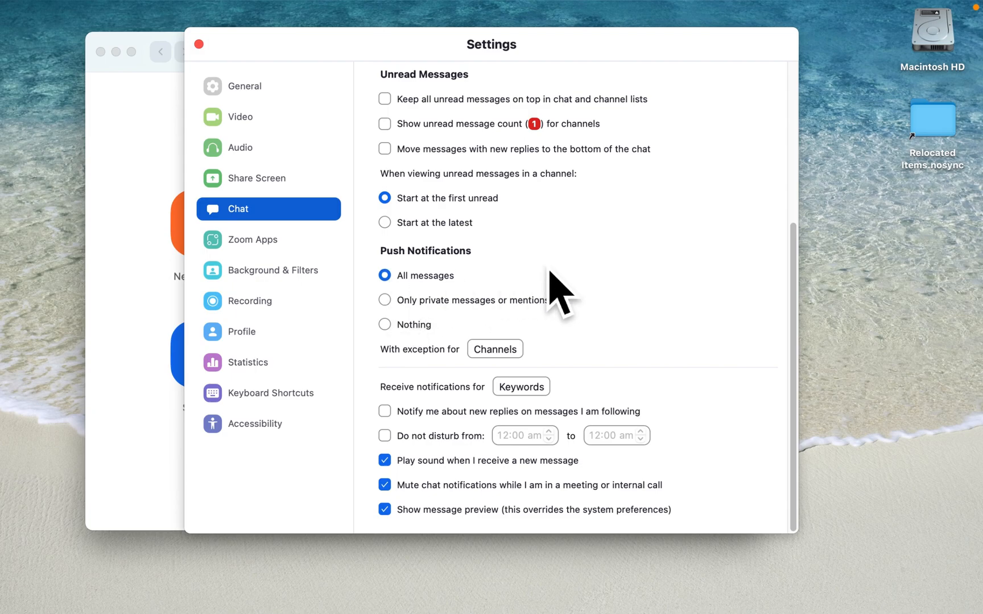
# Open 'Set a personal note', tick then clear 'display above compose', and list display times.
pyautogui.click(740, 48)
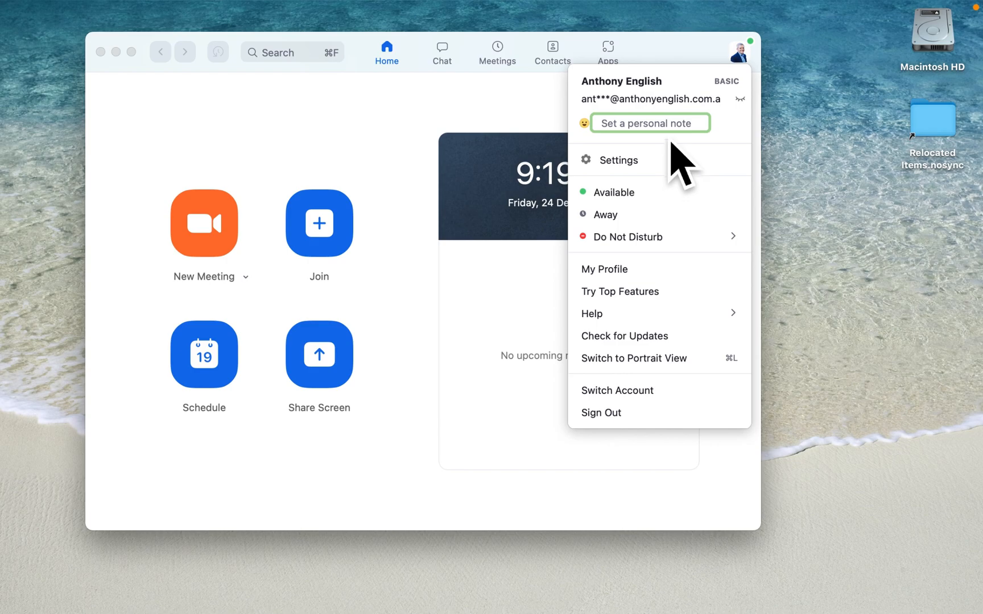
pyautogui.click(650, 123)
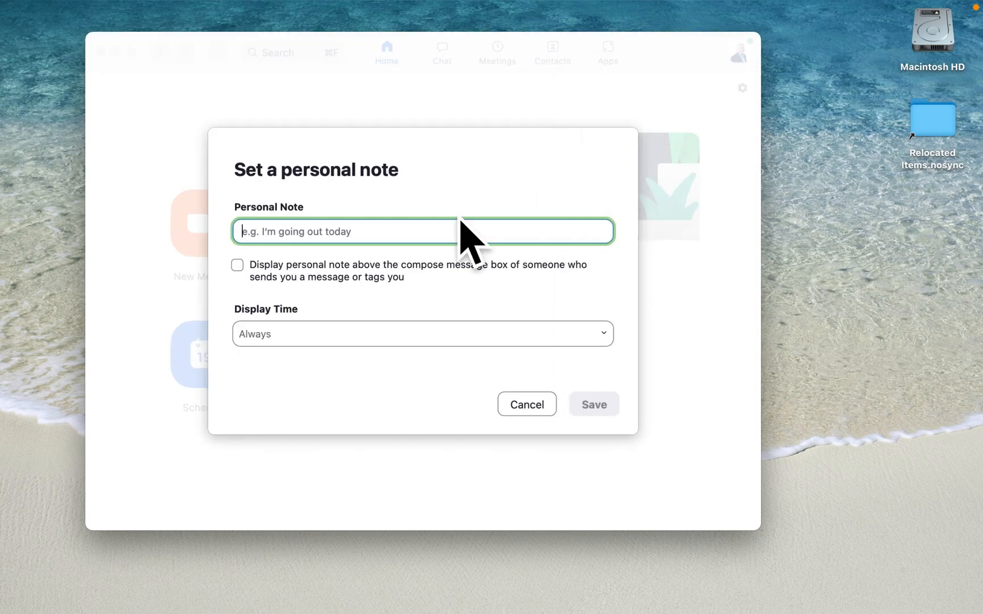
pyautogui.moveTo(266, 337)
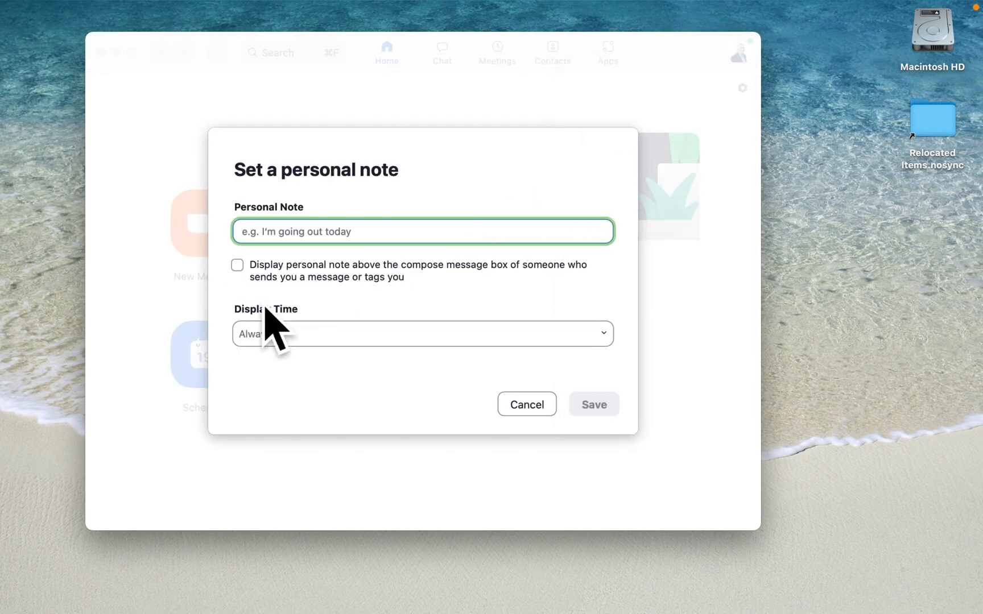
pyautogui.click(236, 265)
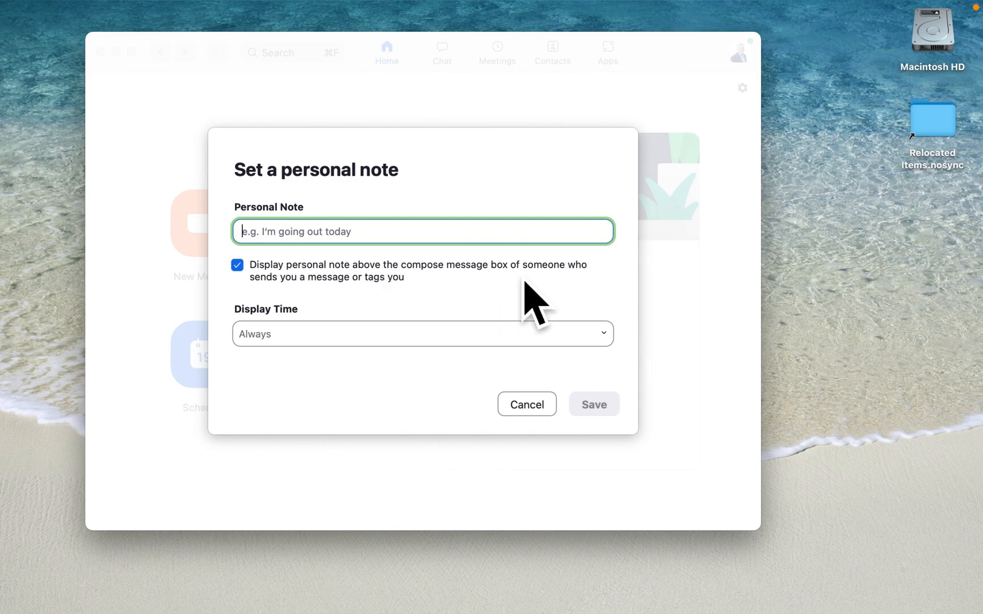
pyautogui.moveTo(549, 298)
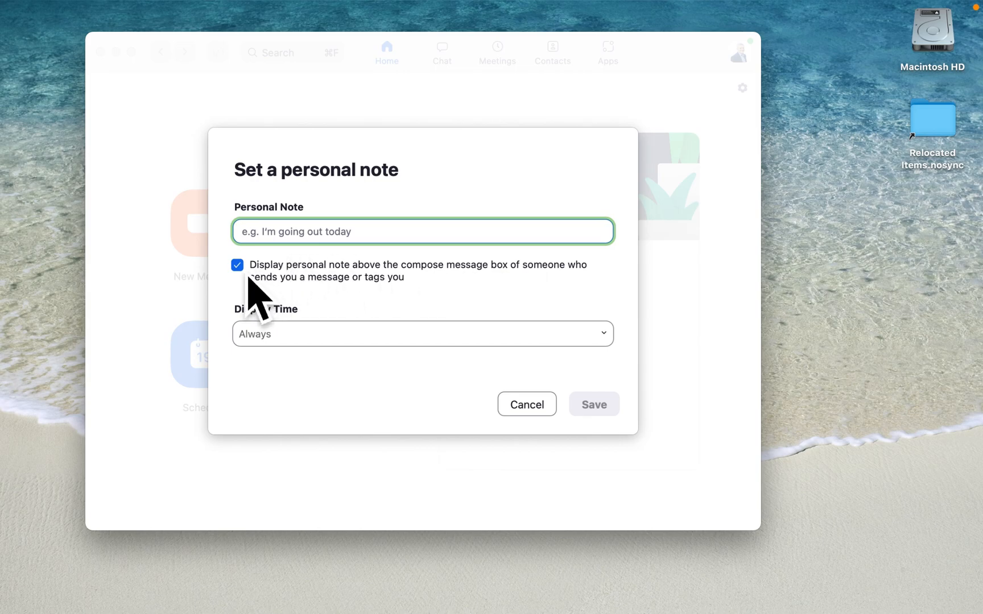
pyautogui.click(236, 265)
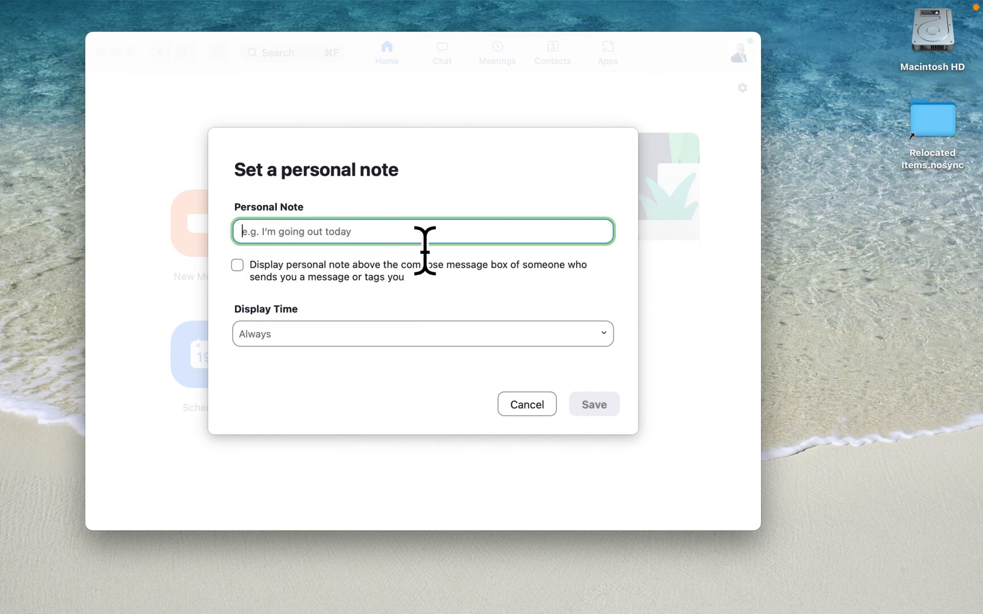
pyautogui.moveTo(626, 367)
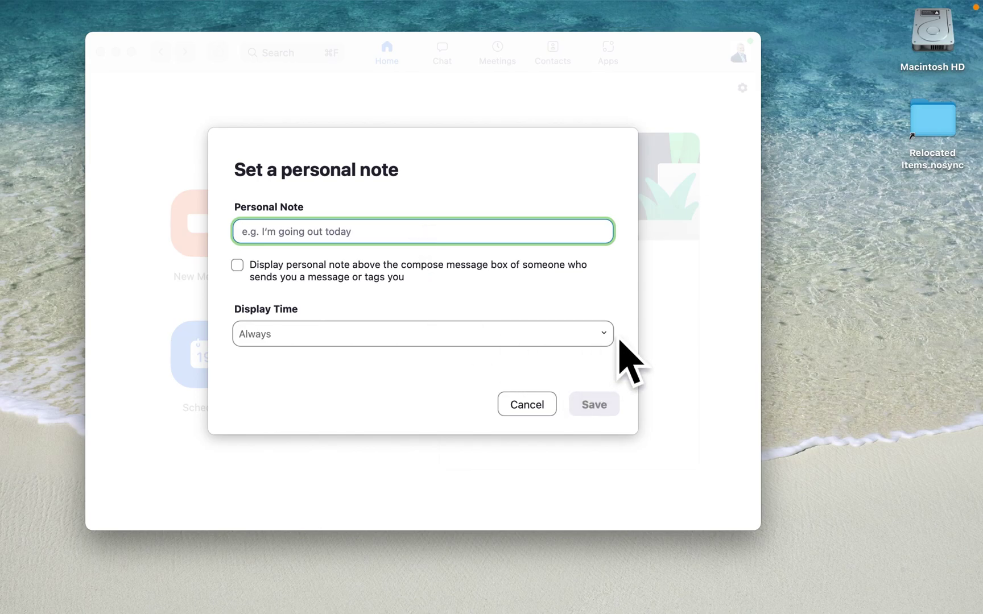
pyautogui.click(423, 333)
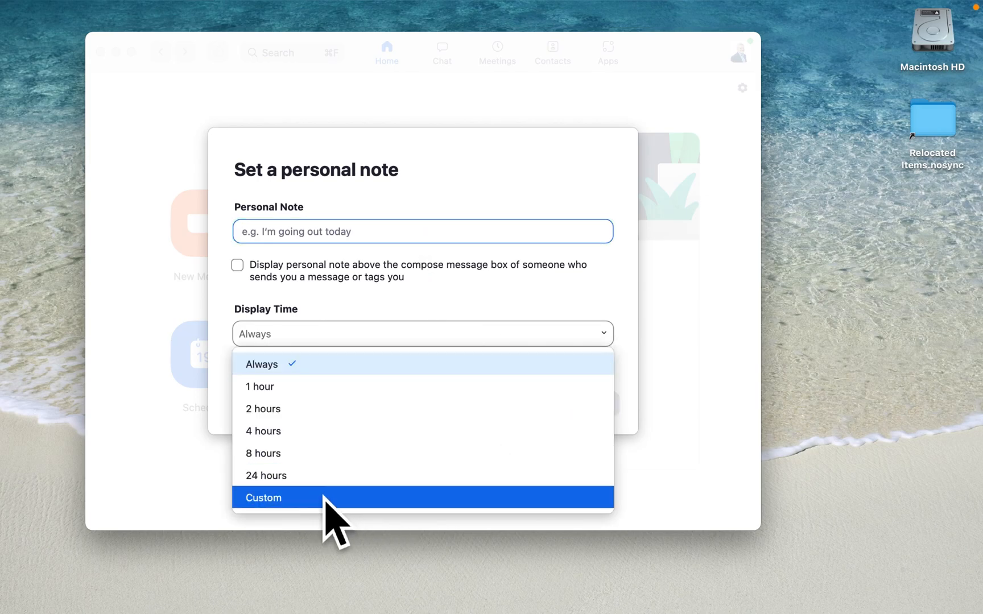
pyautogui.moveTo(290, 492)
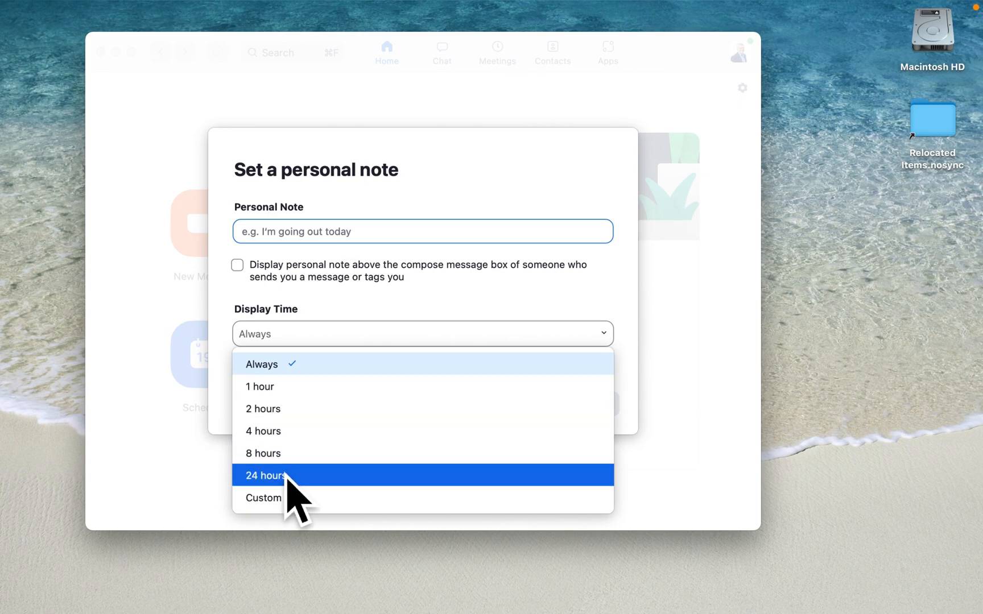